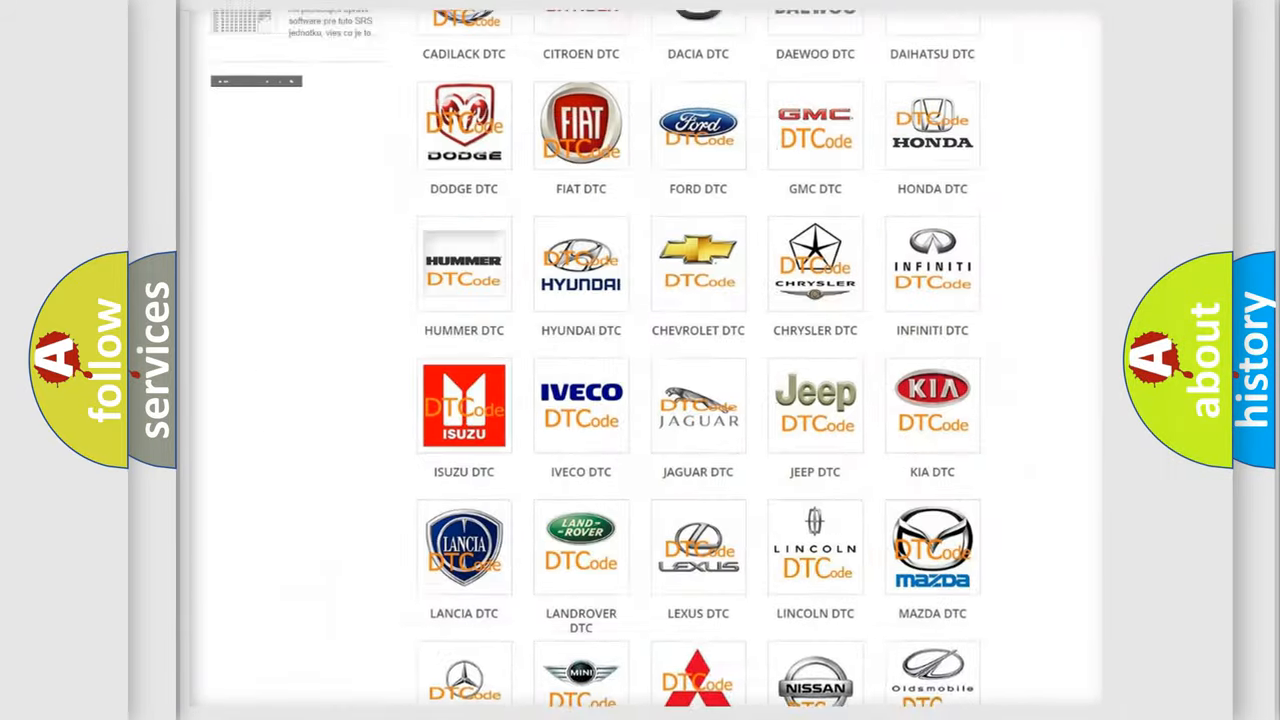
Step: Open the FORD DTC list and scroll to the B11F0 subcategory codes
{"action": "scroll", "scroll_direction": "up", "scroll_amount": 3}
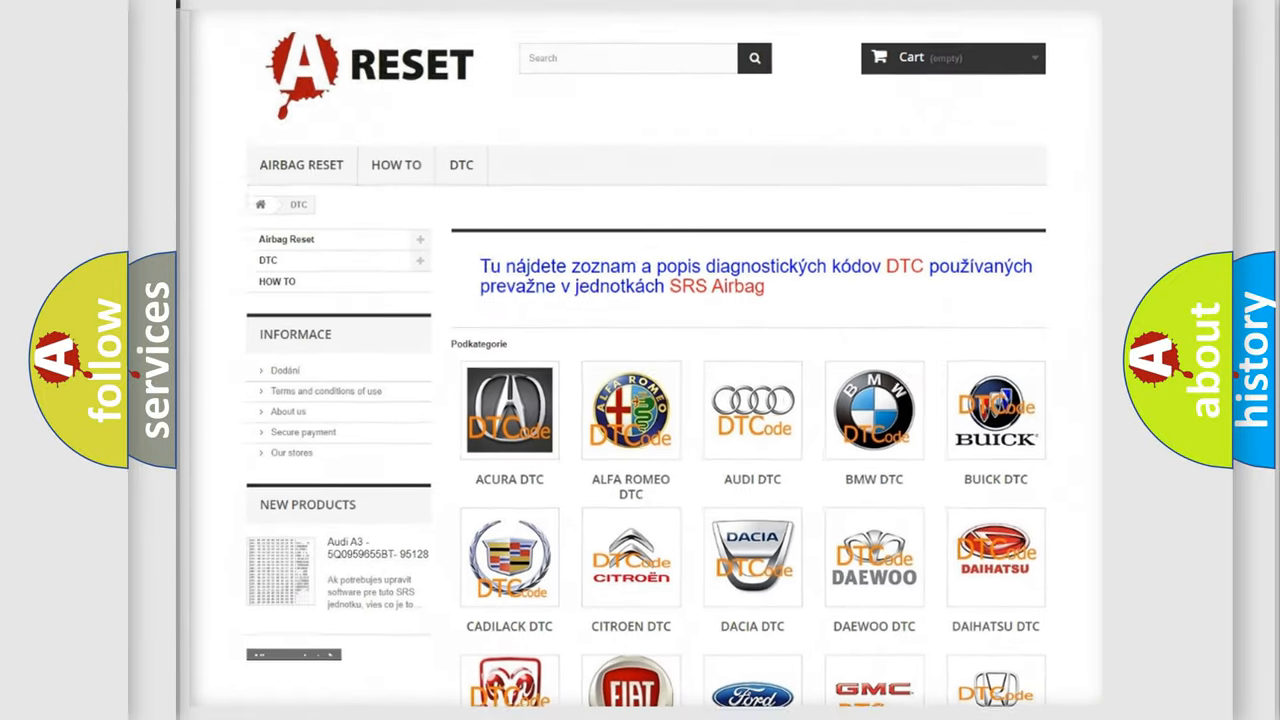
{"action": "scroll", "scroll_direction": "down", "scroll_amount": 3}
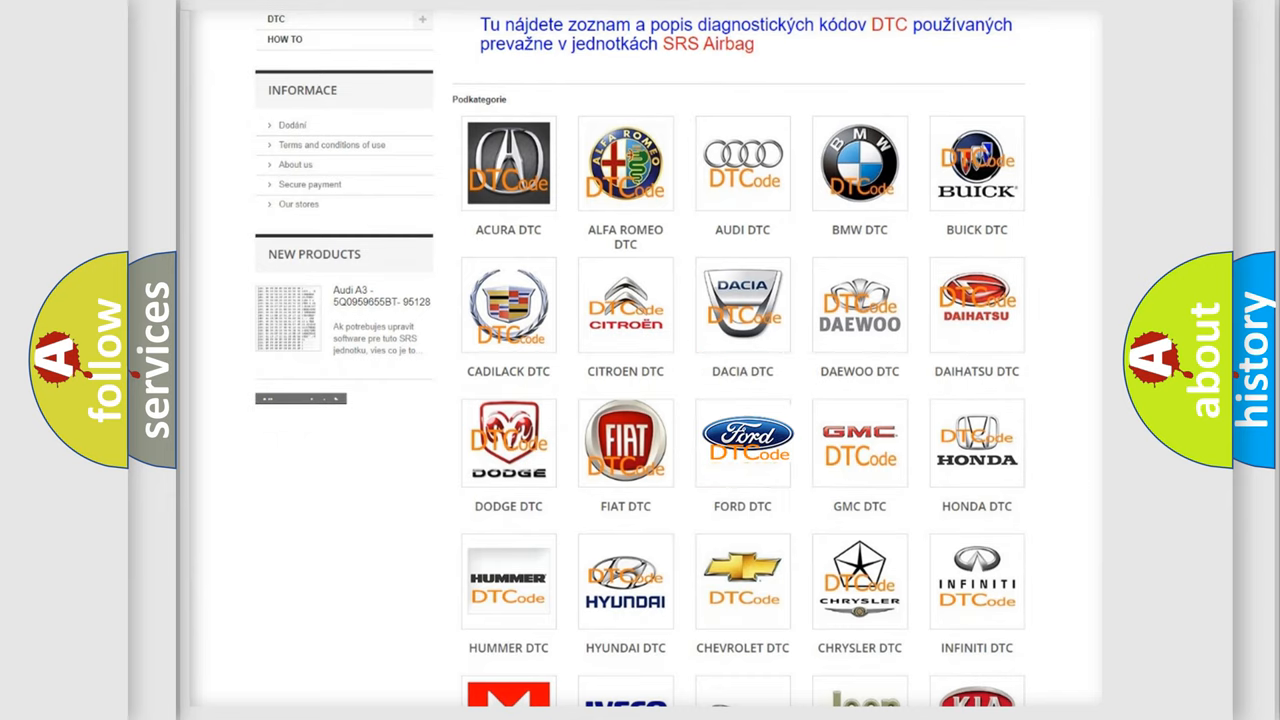
{"action": "left_click", "coordinate": [742, 442]}
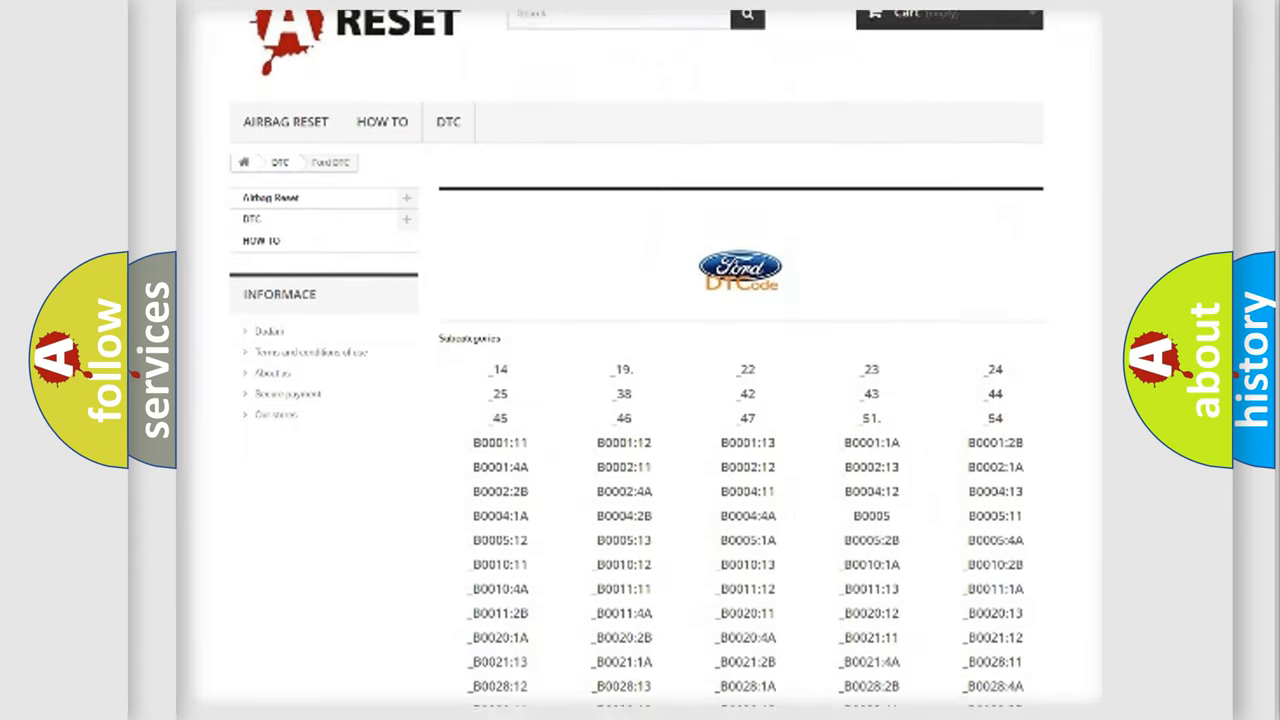
{"action": "scroll", "scroll_direction": "down", "scroll_amount": 3}
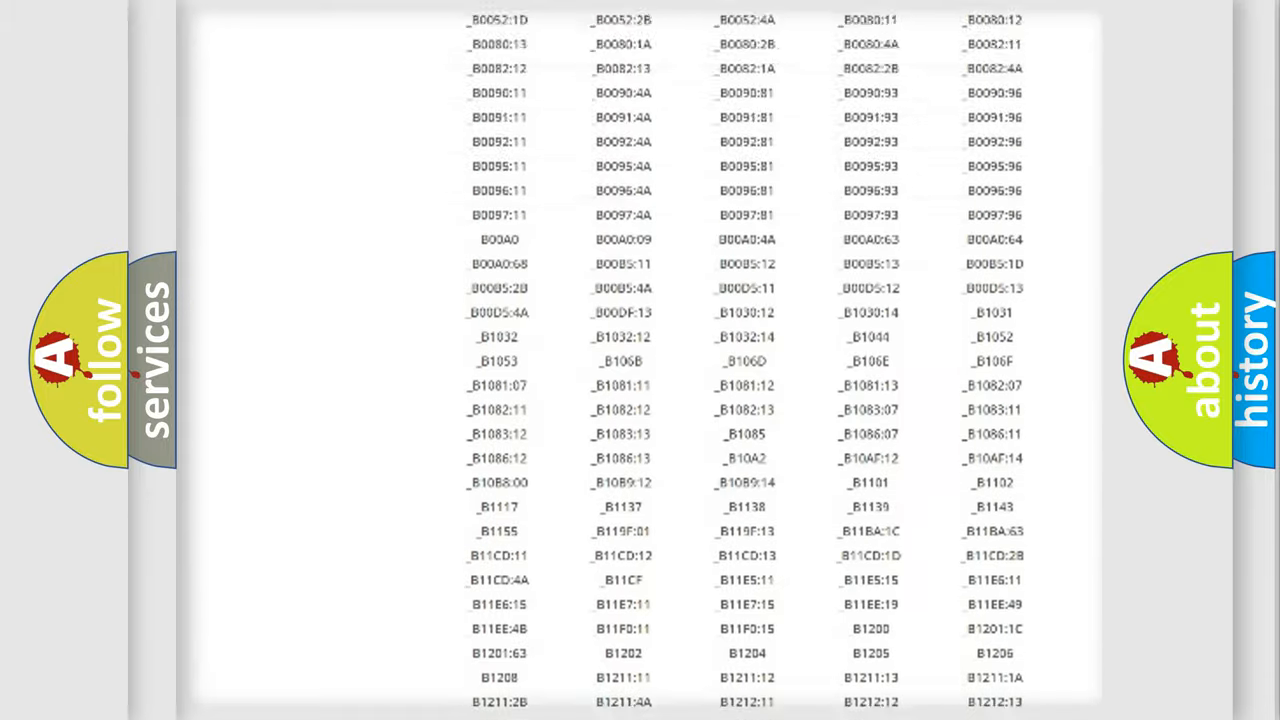
{"action": "scroll", "scroll_direction": "up", "scroll_amount": 3}
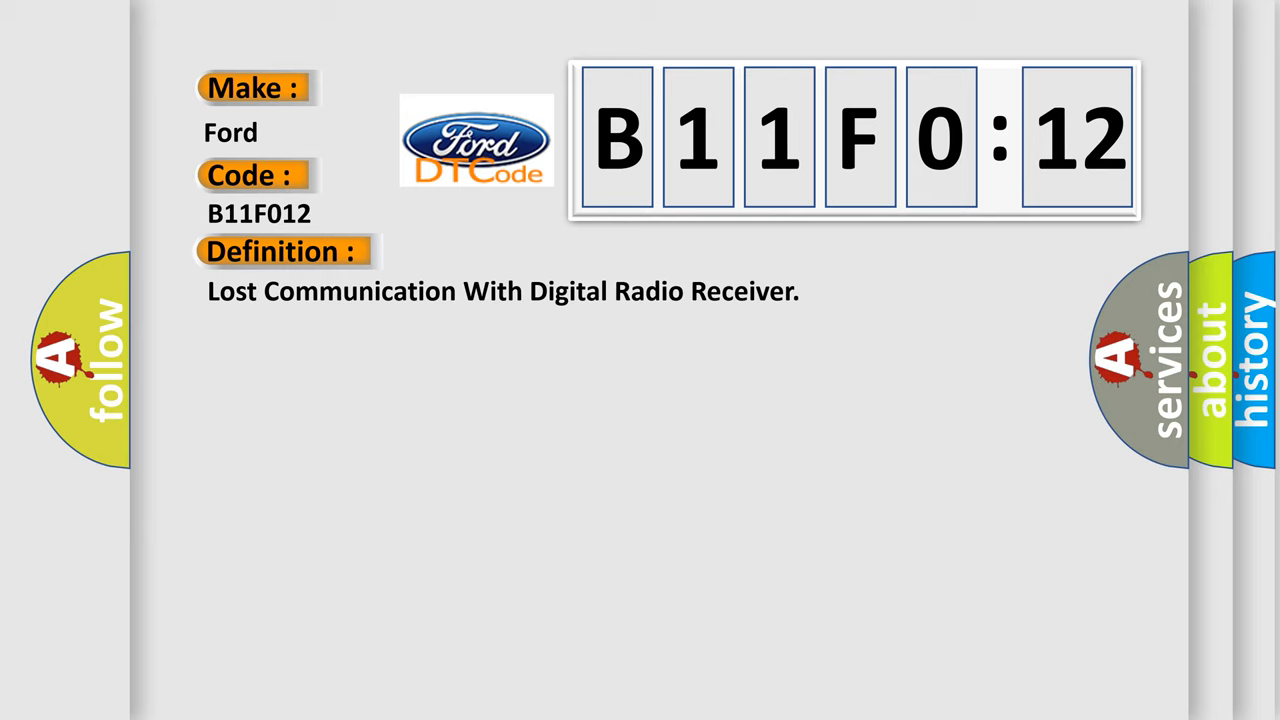
Step: Reveal the Description section, then the Cause section covering voltage checks and short to battery
{"action": "left_click", "coordinate": [520, 251]}
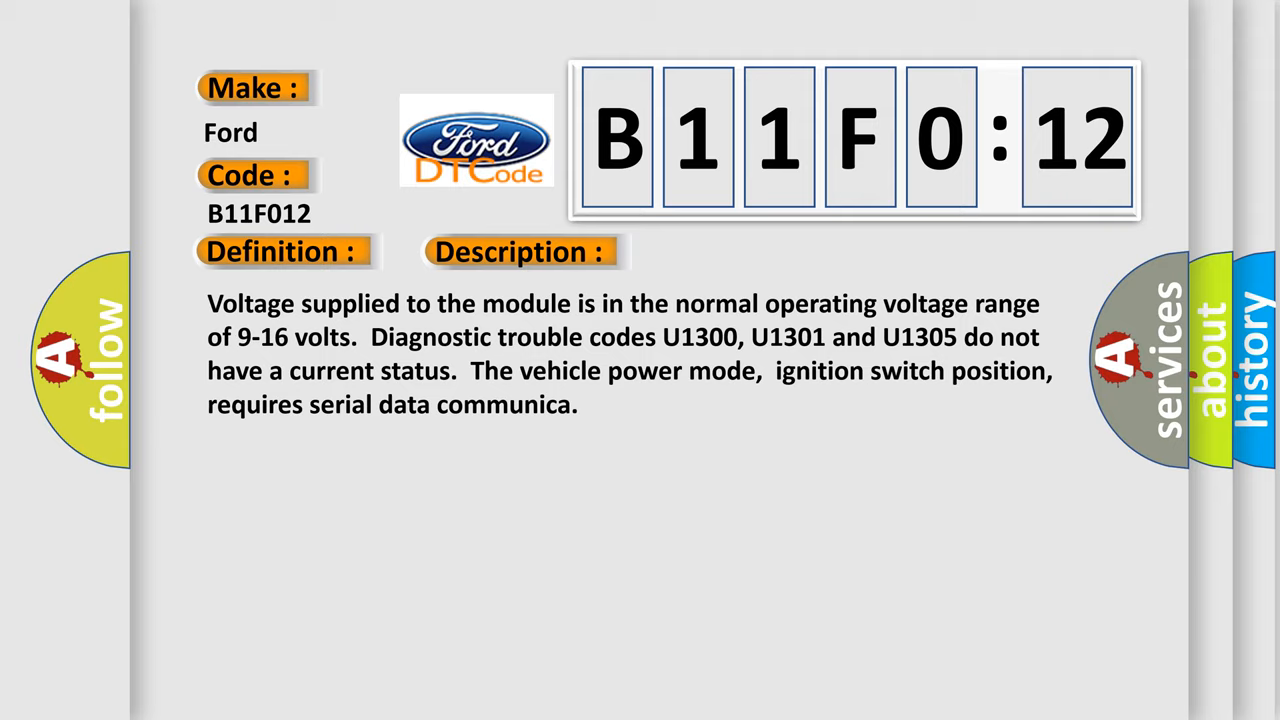
{"action": "left_click", "coordinate": [733, 251]}
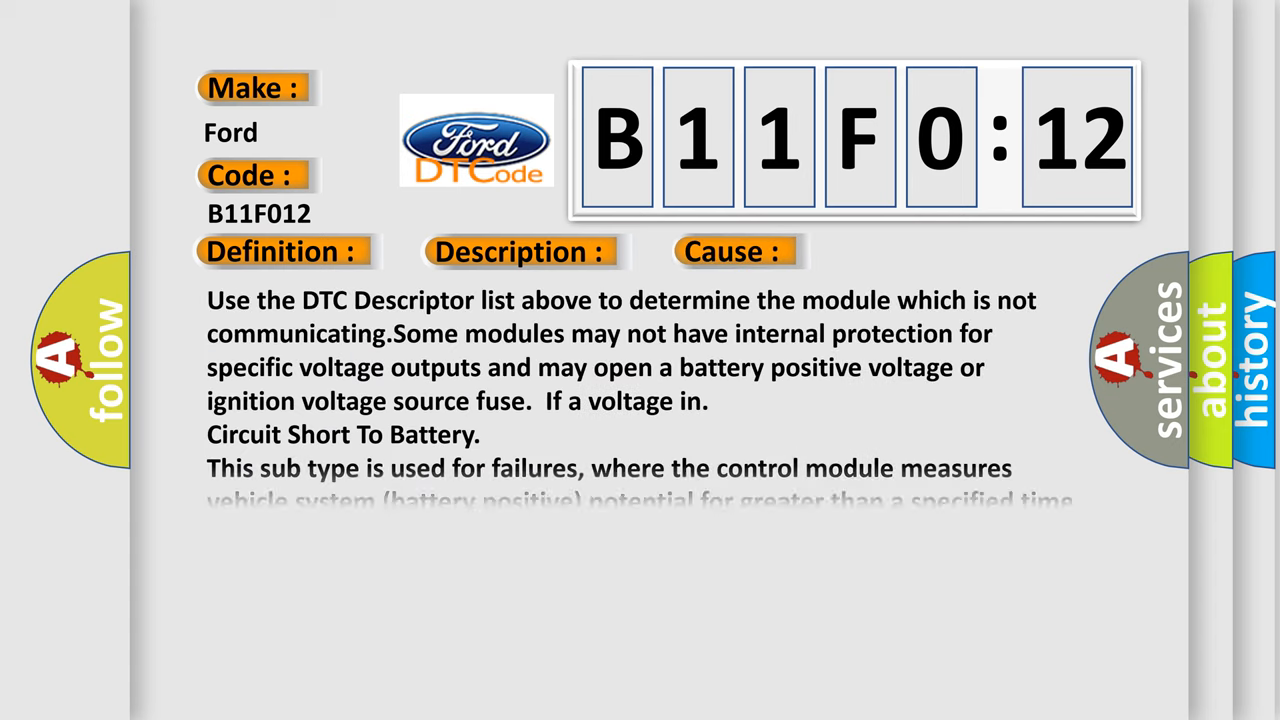